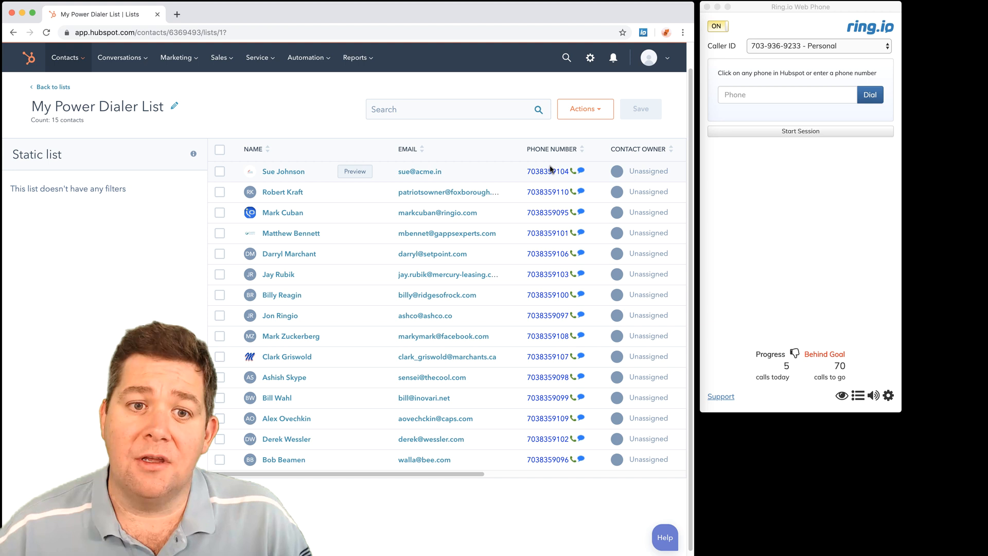
pyautogui.moveTo(548, 246)
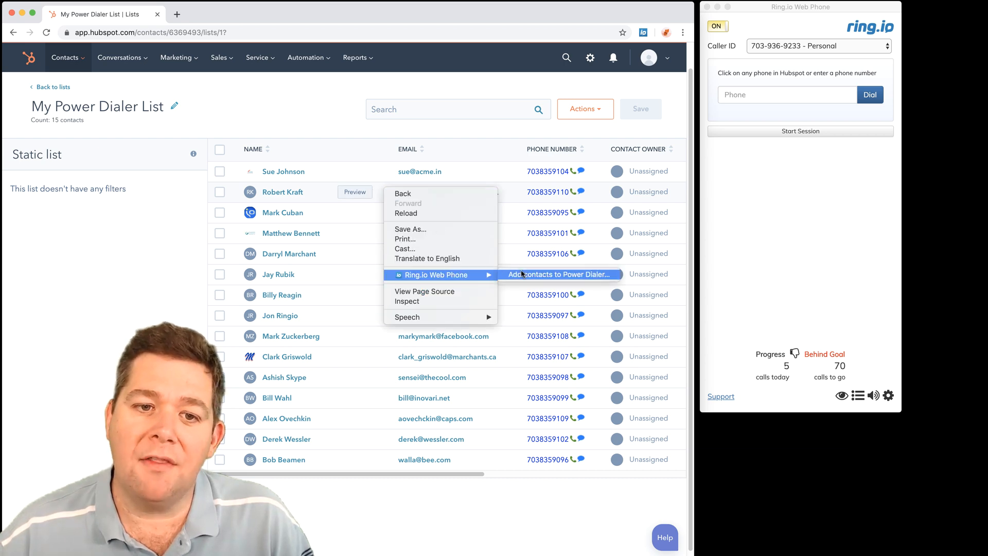
# Load the HubSpot list's 15 contacts into the Power Dialer
pyautogui.click(558, 274)
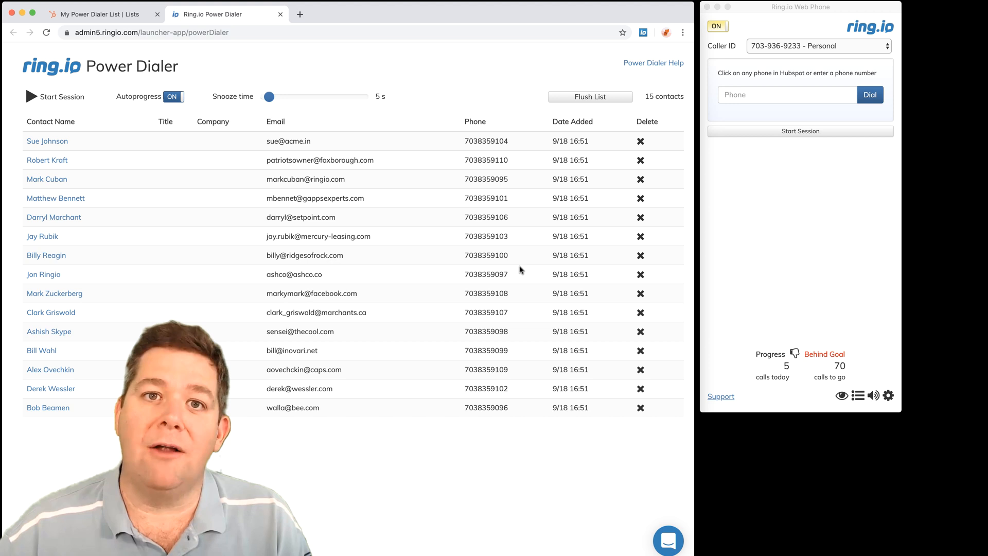
pyautogui.moveTo(238, 153)
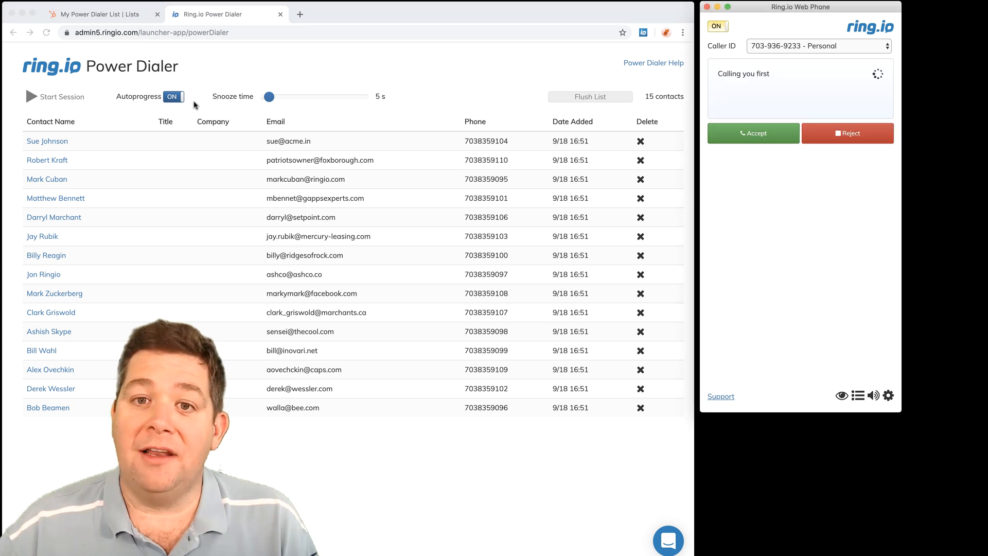
pyautogui.click(29, 97)
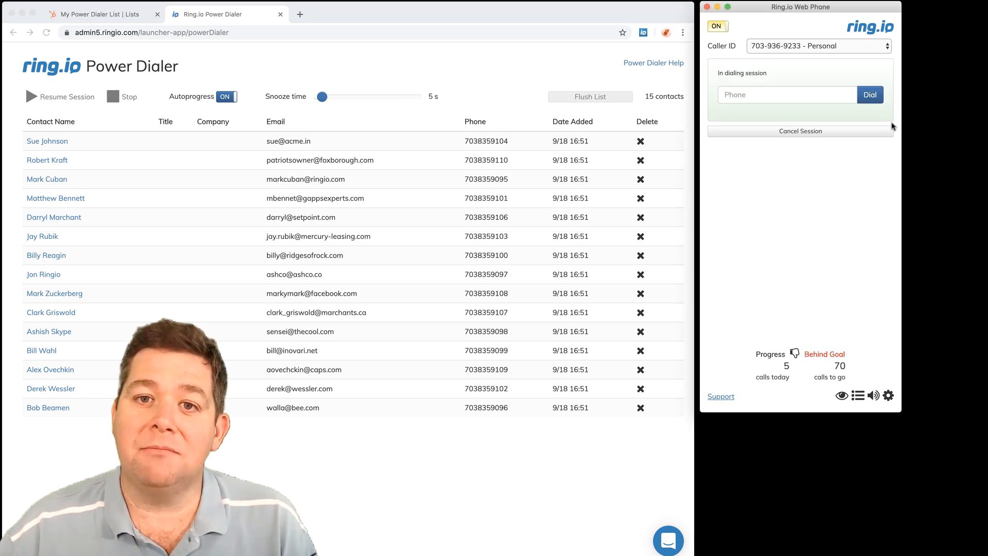
pyautogui.click(60, 97)
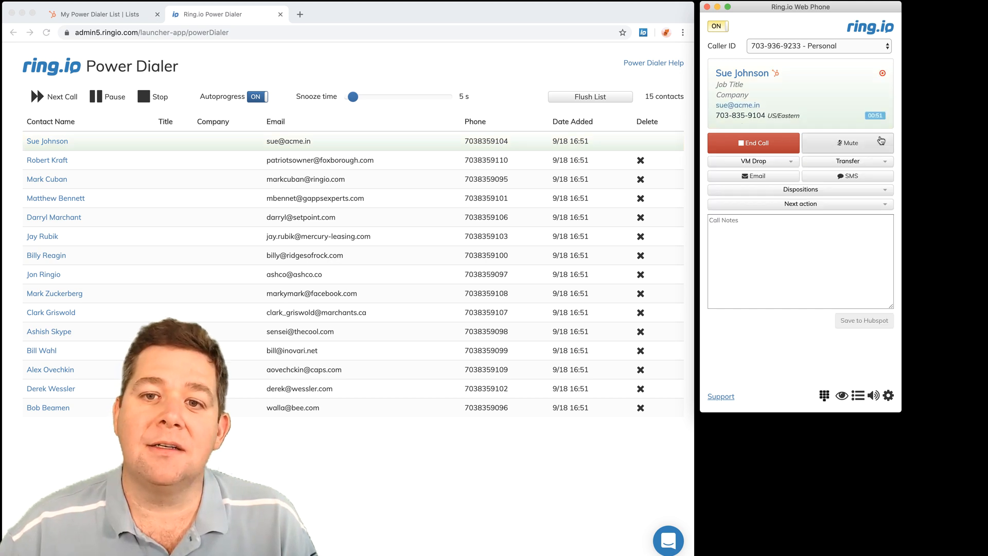
pyautogui.click(847, 142)
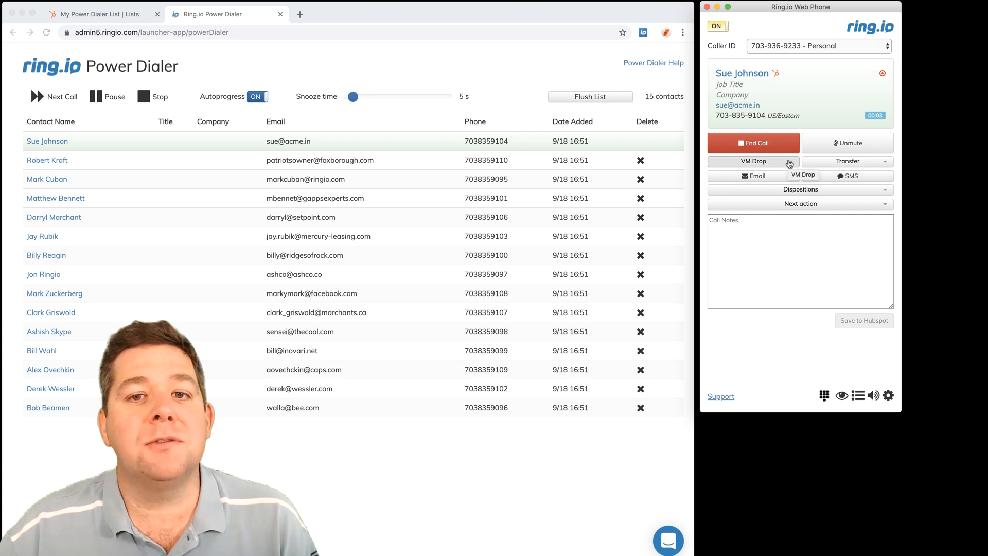
pyautogui.click(754, 162)
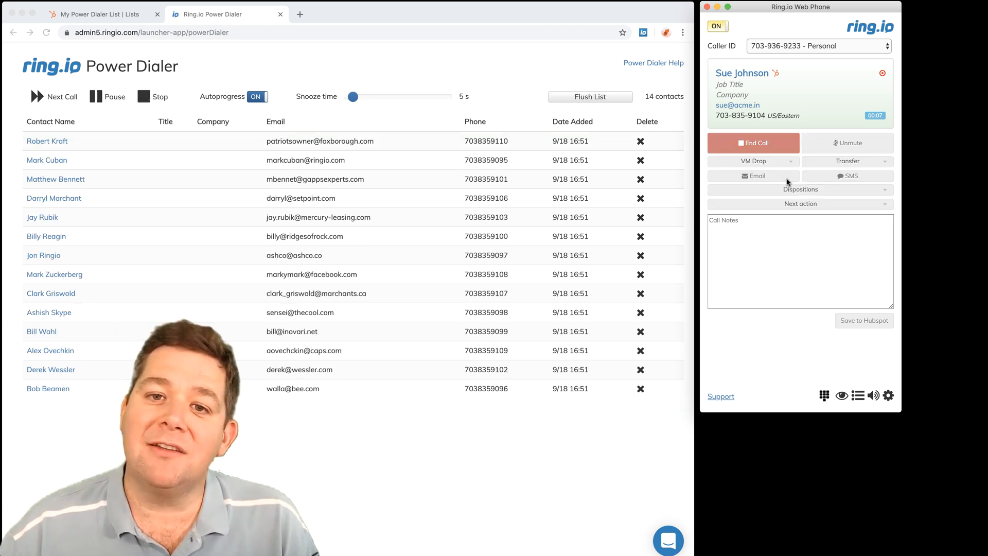
pyautogui.click(754, 142)
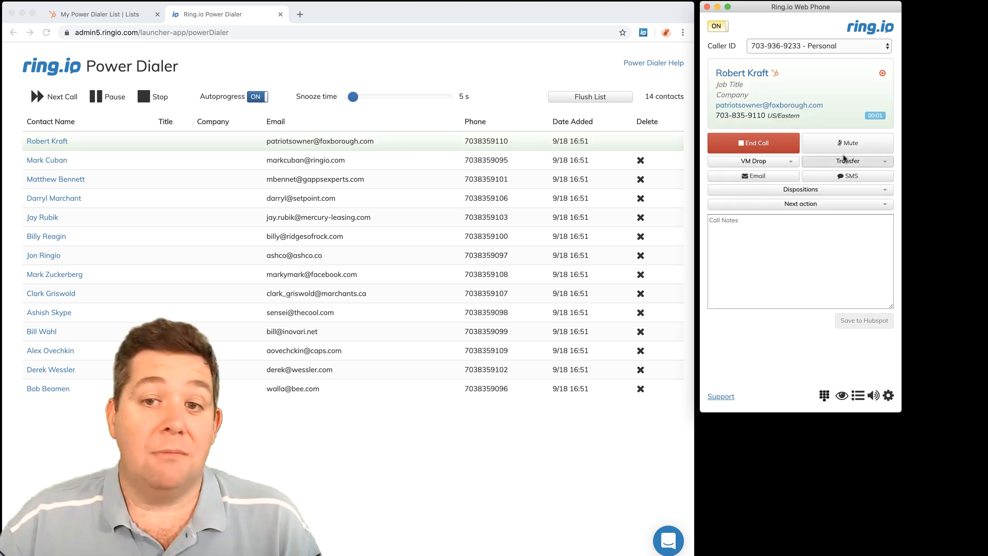
# Mute Robert Kraft, disposition the call as Connected with a Patriots note, and advance
pyautogui.click(847, 142)
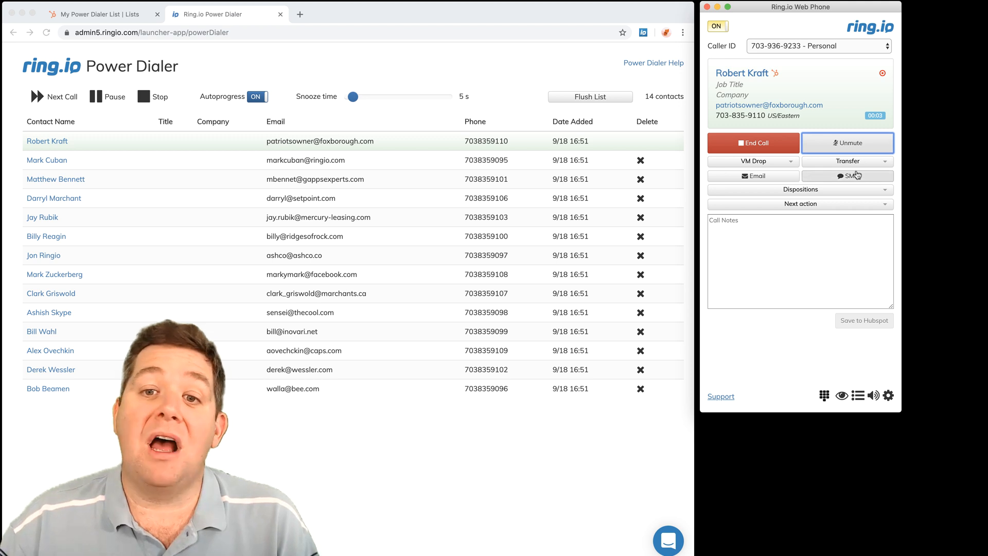
pyautogui.click(801, 189)
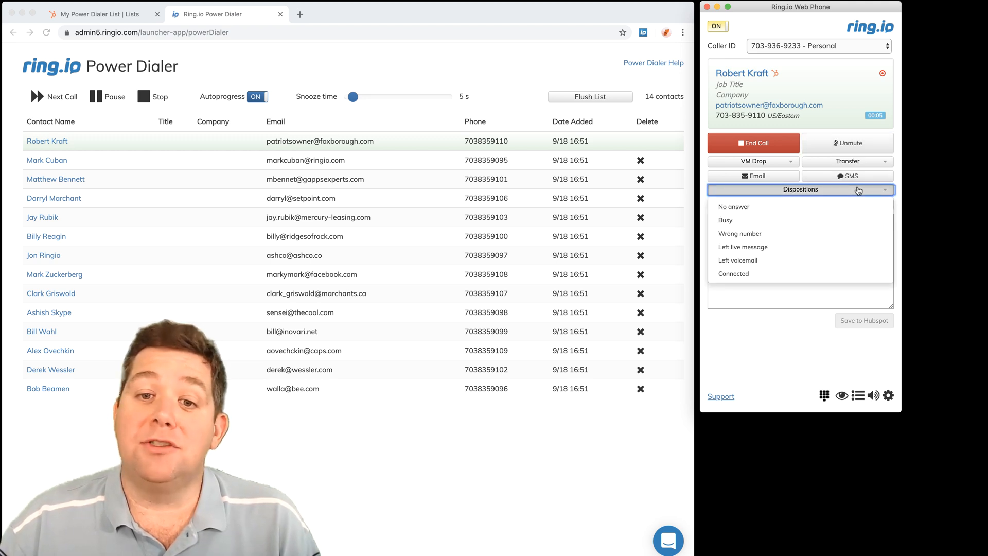
pyautogui.click(801, 189)
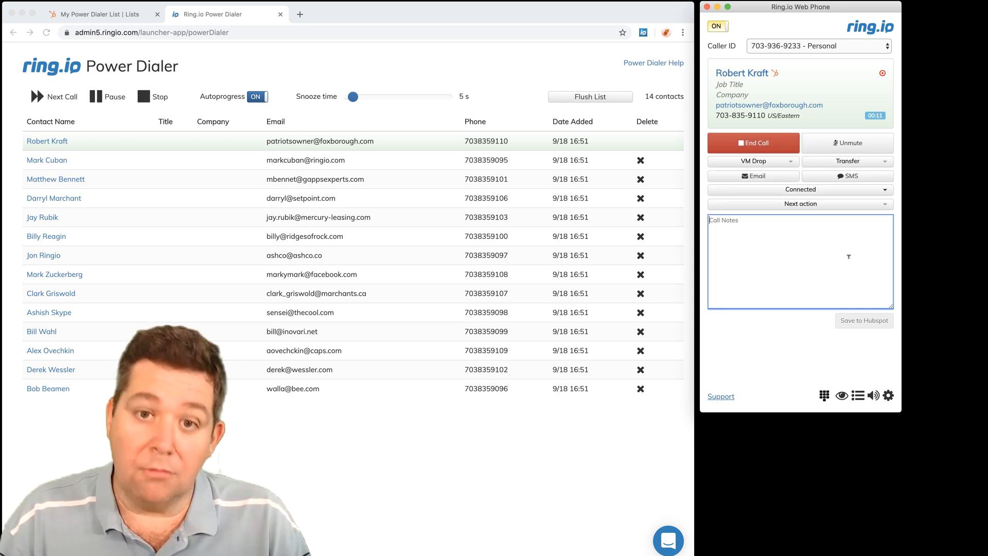
pyautogui.write('Pat')
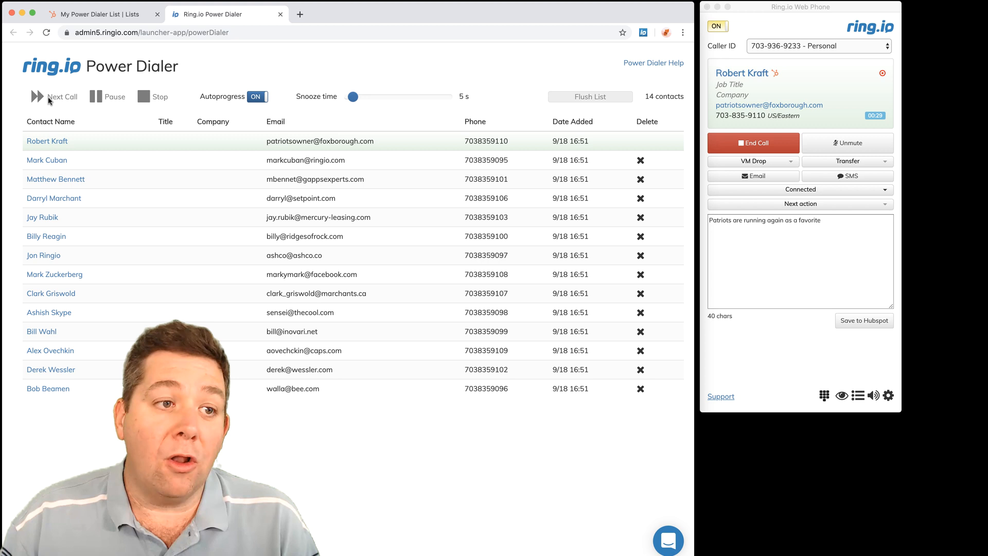
pyautogui.click(752, 142)
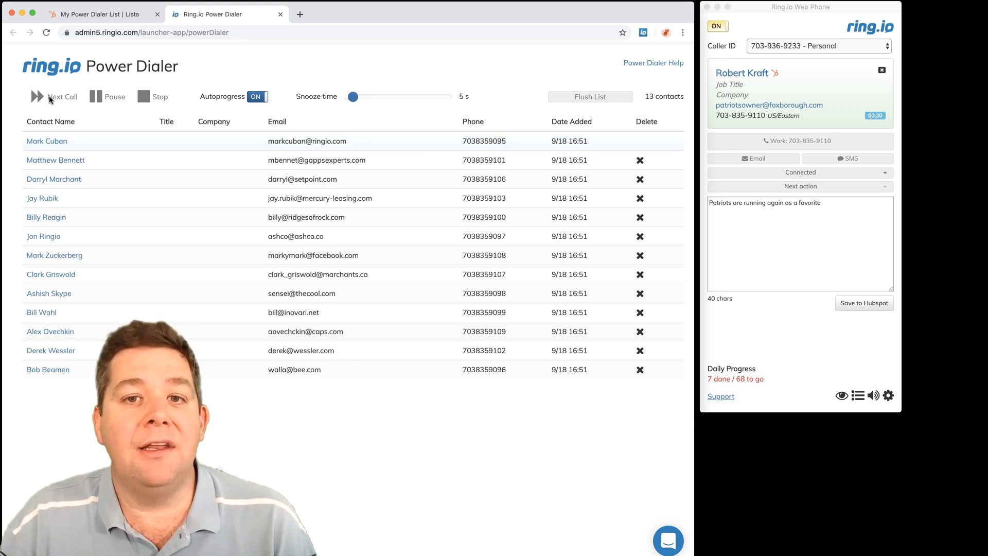
# Dial Mark Cuban, wait for connection, and mute the call
pyautogui.click(61, 97)
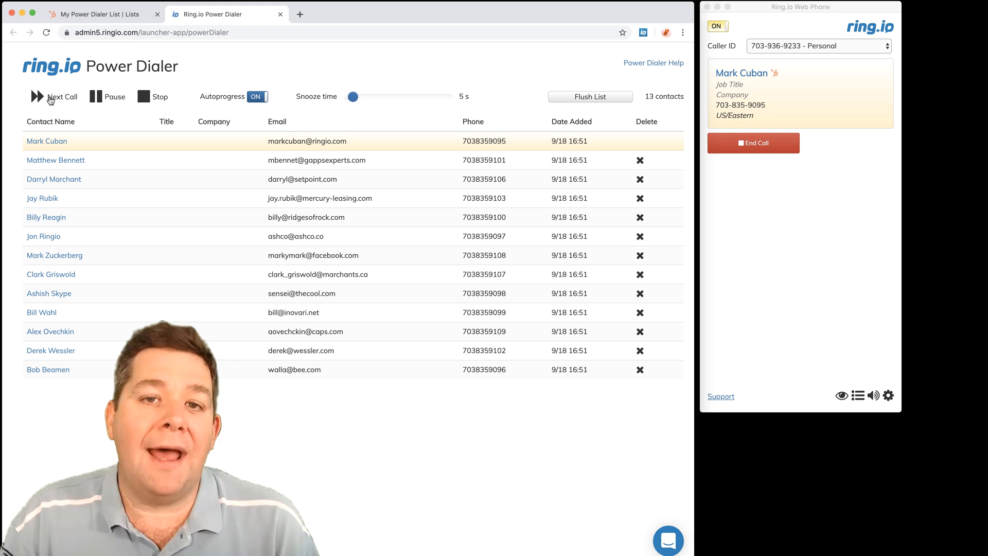
pyautogui.click(53, 97)
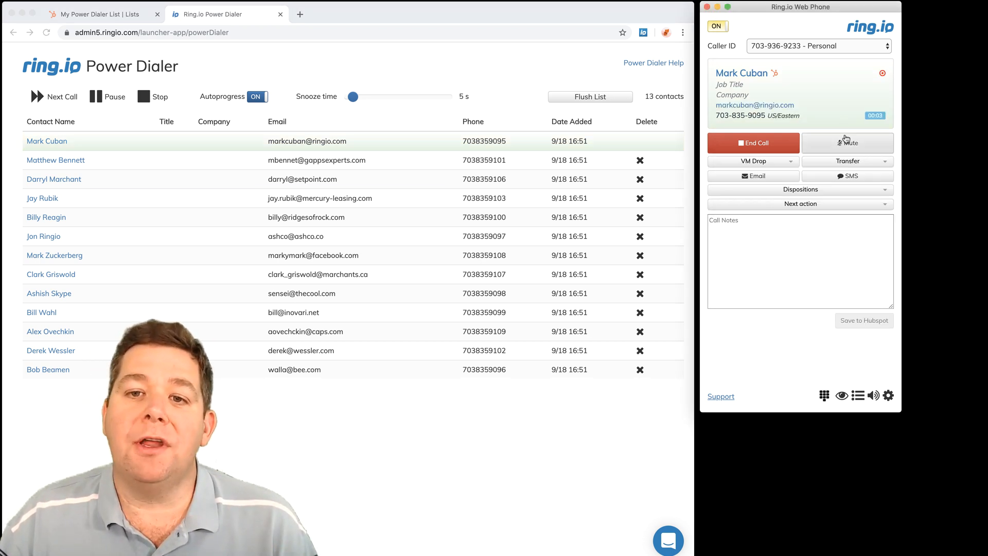
pyautogui.click(848, 143)
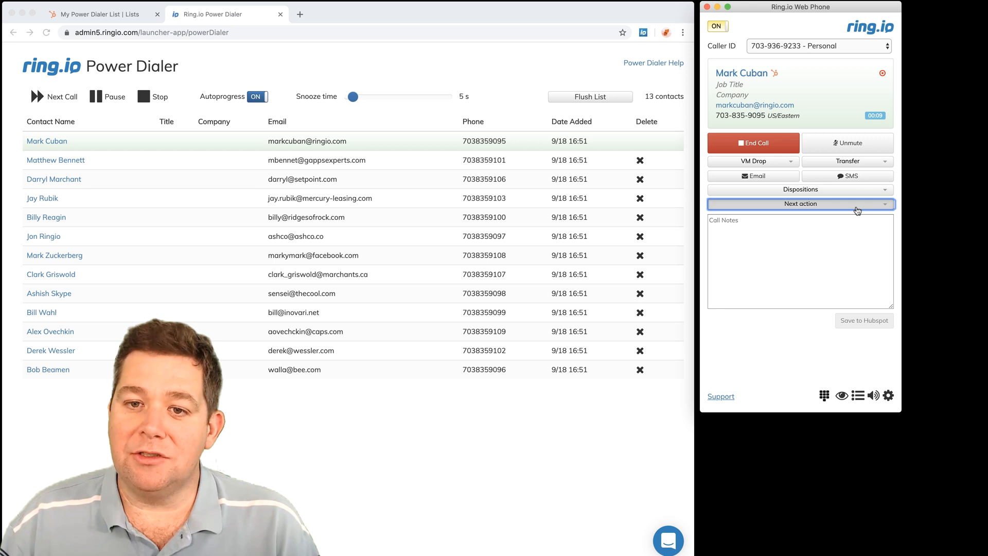
# Start a Future Task for Mark Cuban and bring up the due-date calendar
pyautogui.click(801, 204)
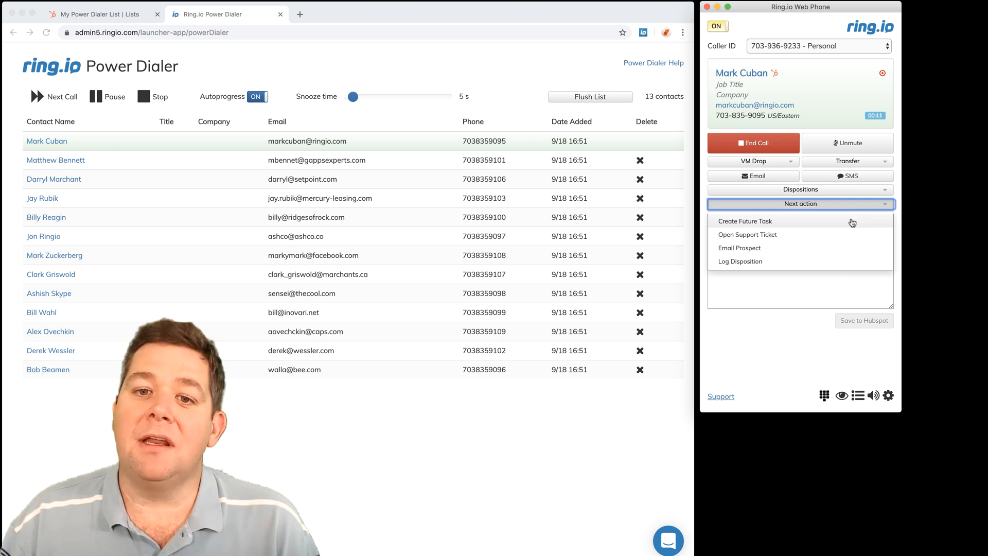
pyautogui.click(746, 220)
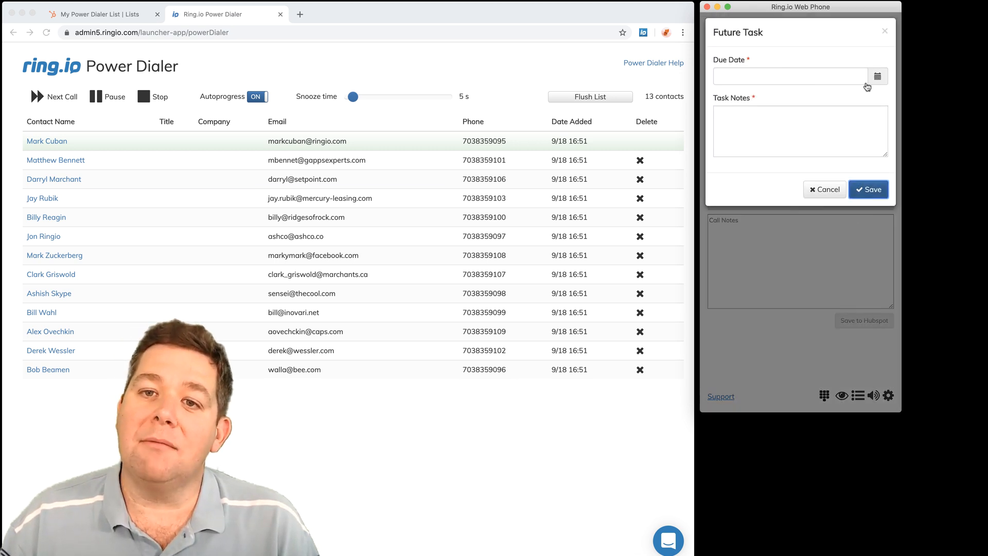
pyautogui.click(877, 75)
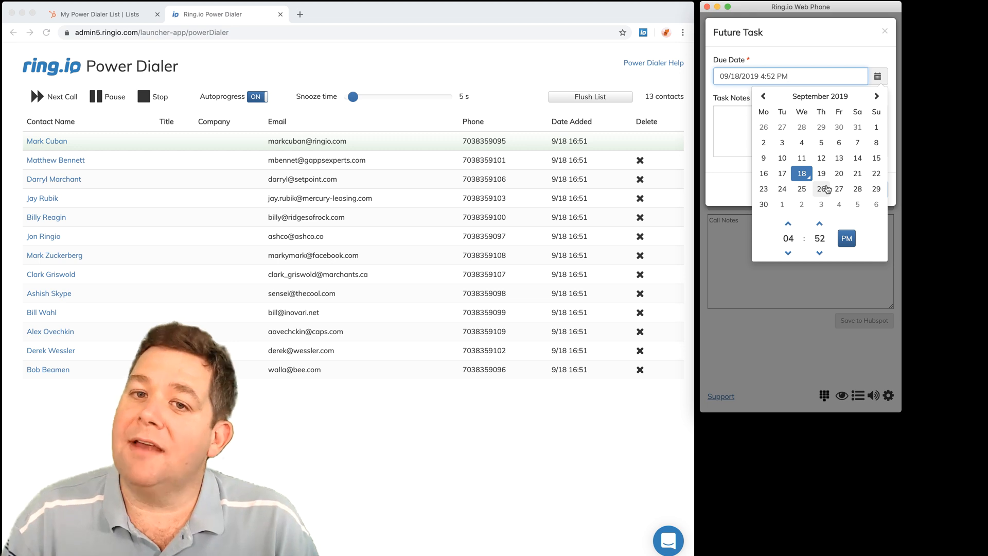